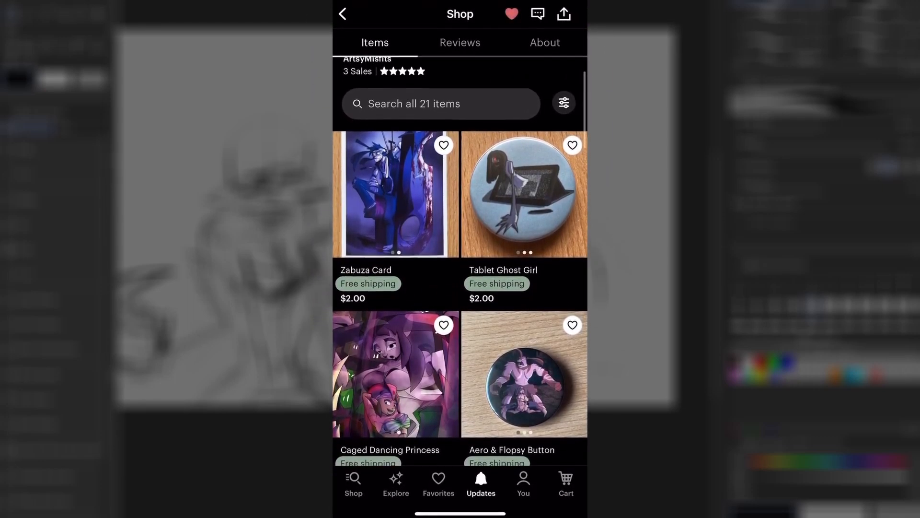
- Scroll the ArtsyMisfits Items tab to the end, down to the $15 WereBear Girl print
scroll("down", 3)
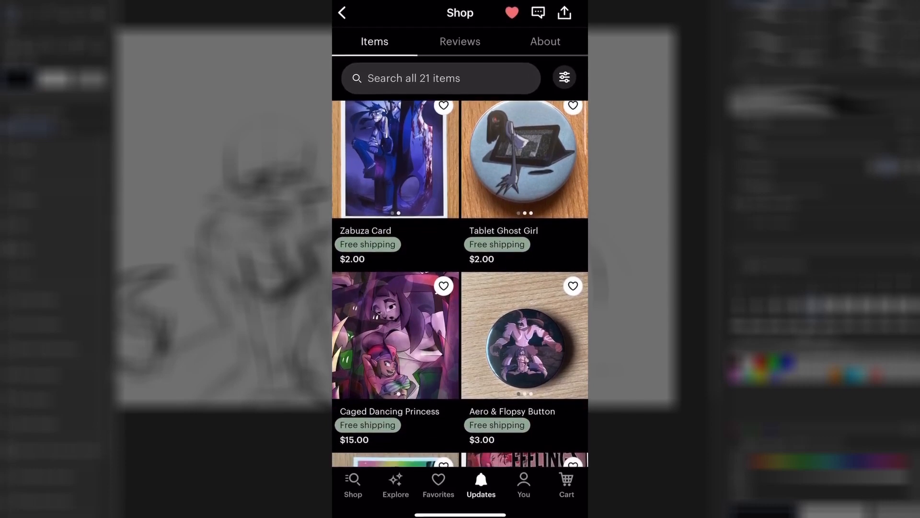
scroll("down", 3)
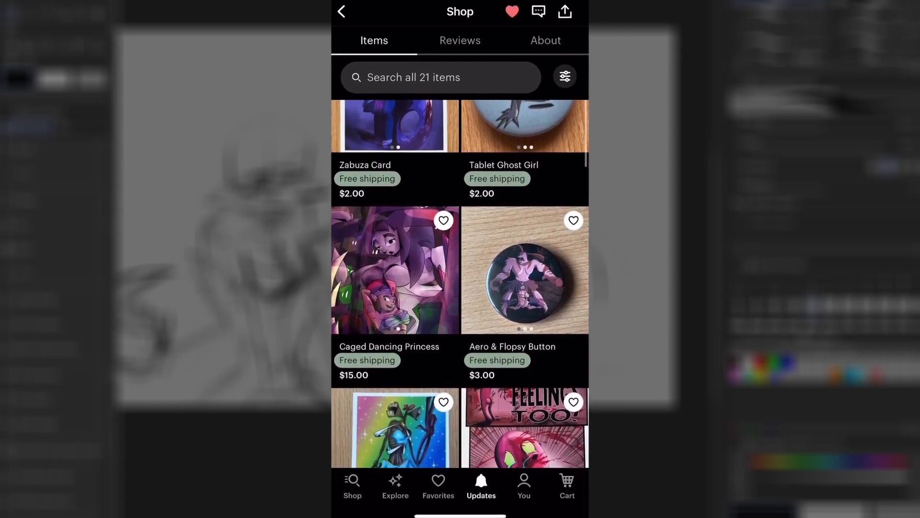
scroll("down", 3)
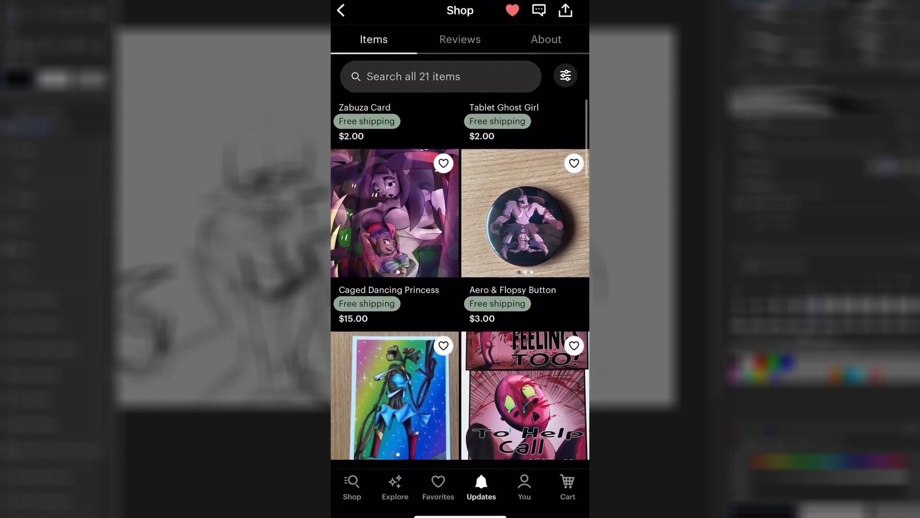
scroll("down", 3)
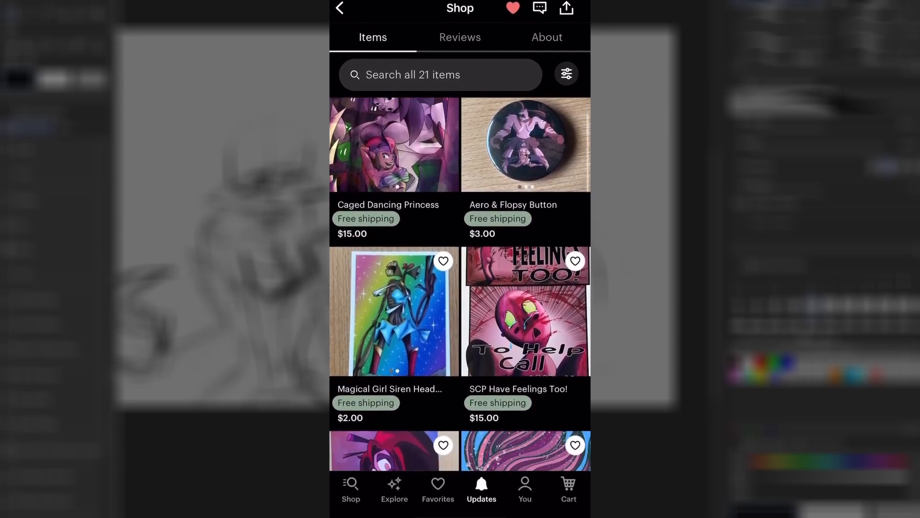
scroll("down", 3)
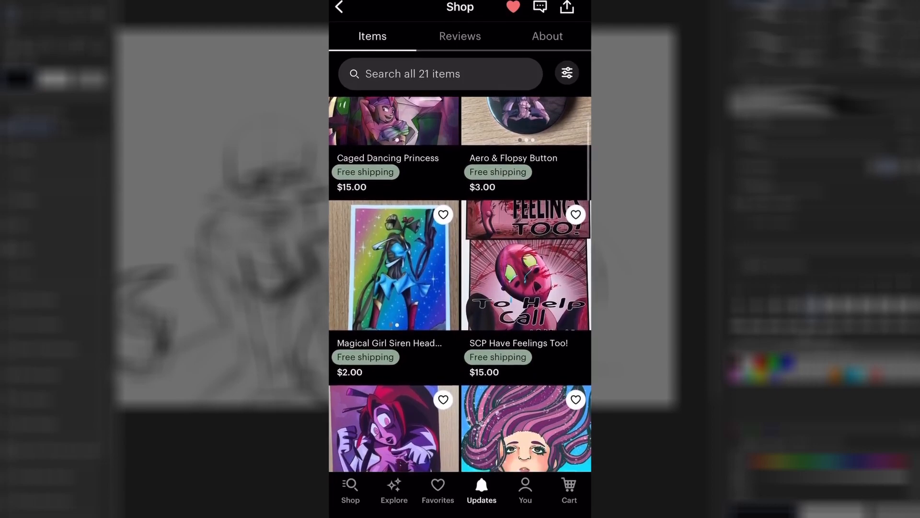
scroll("down", 3)
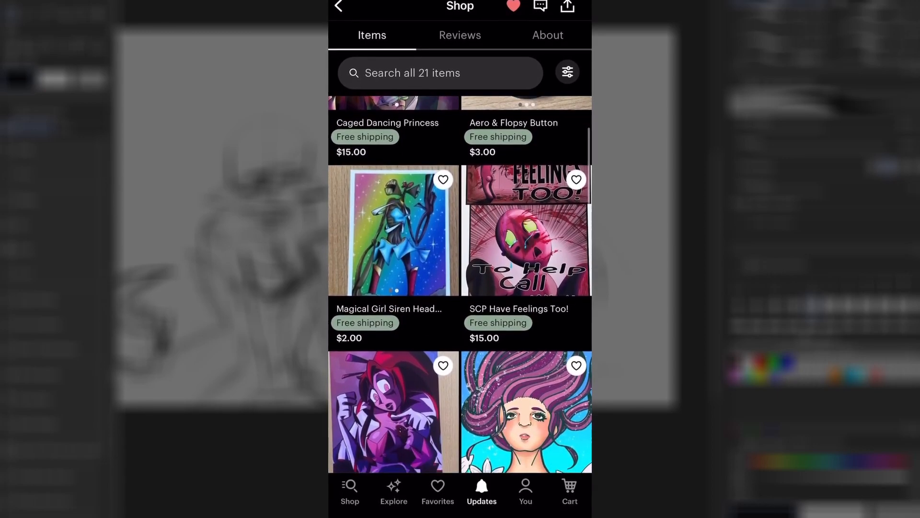
scroll("down", 3)
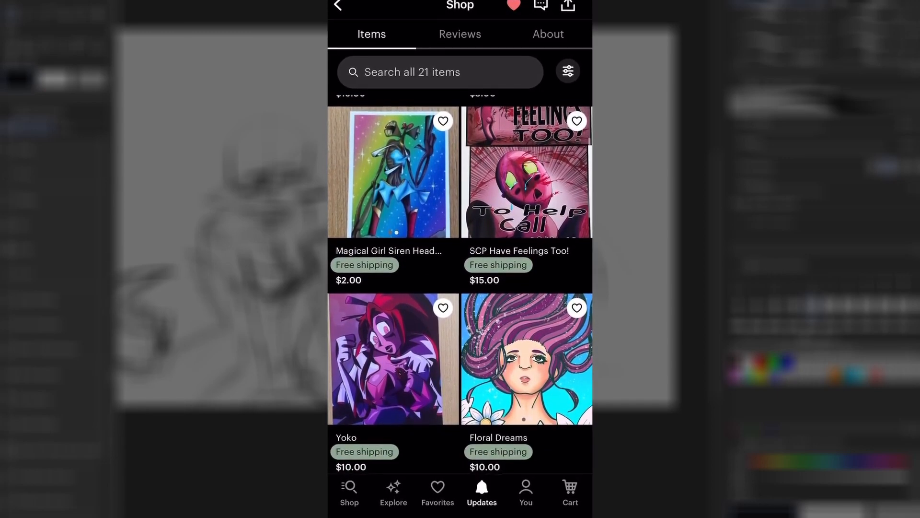
scroll("down", 3)
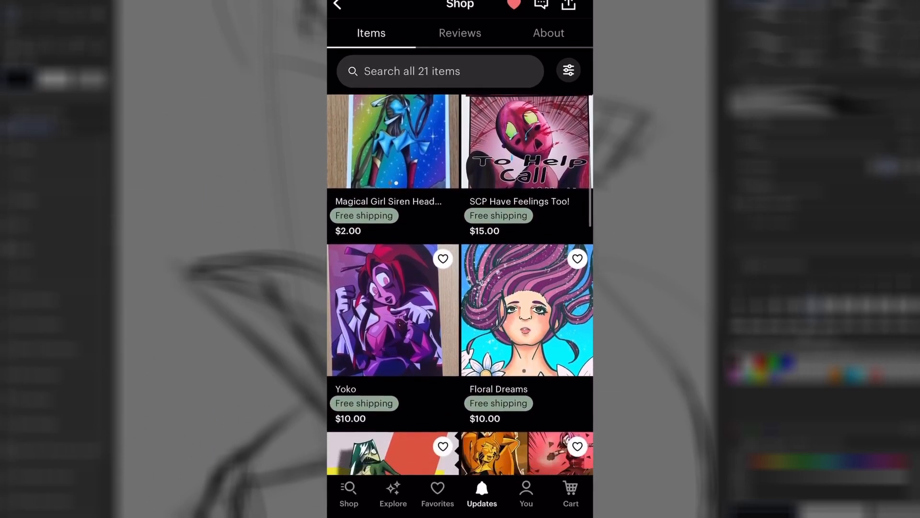
scroll("down", 3)
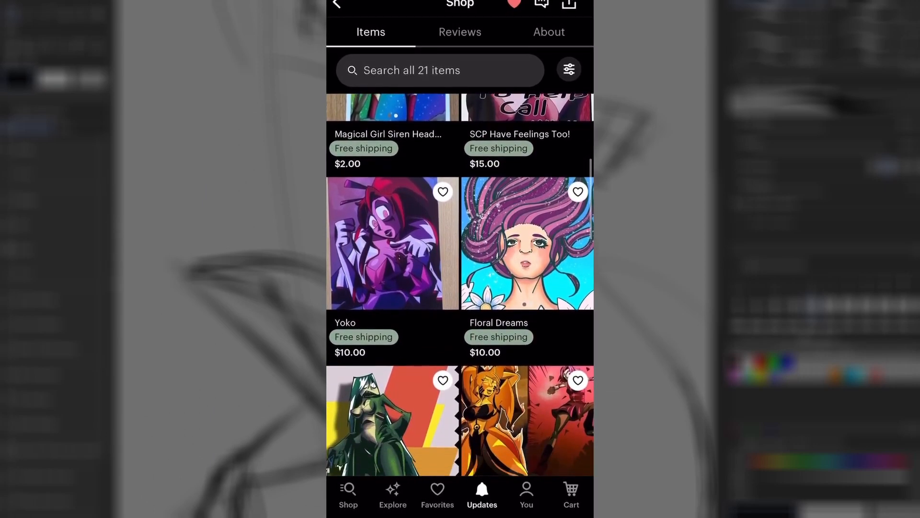
scroll("down", 3)
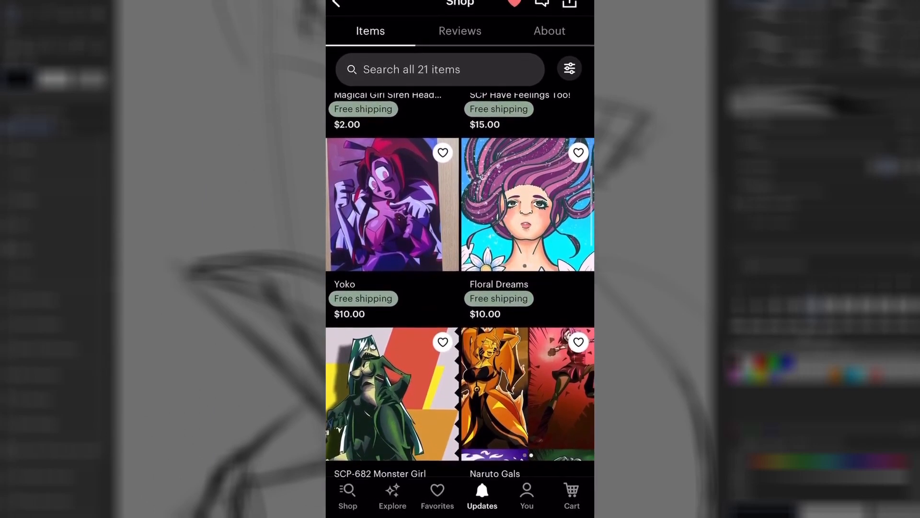
scroll("down", 3)
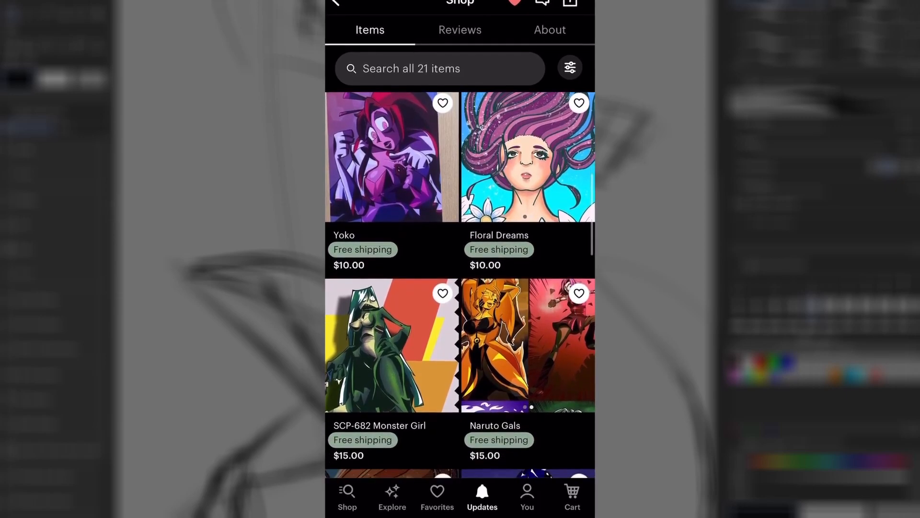
scroll("down", 3)
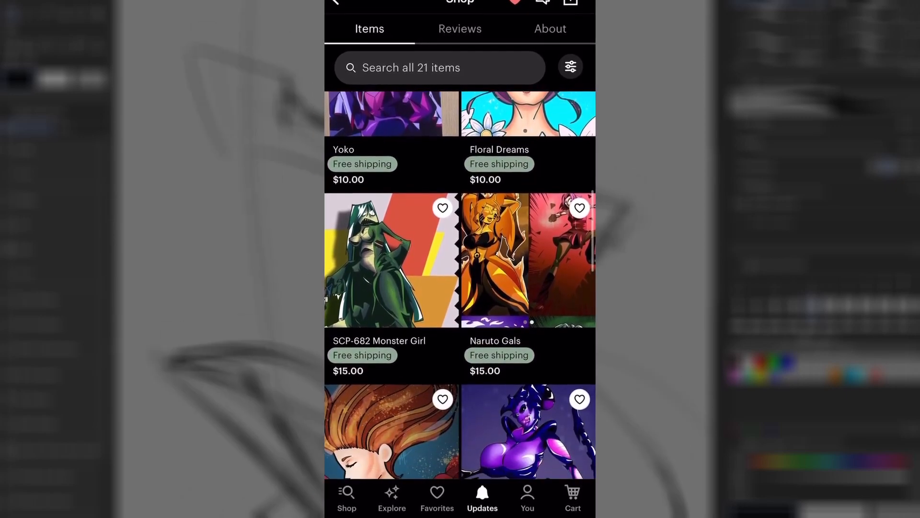
scroll("down", 3)
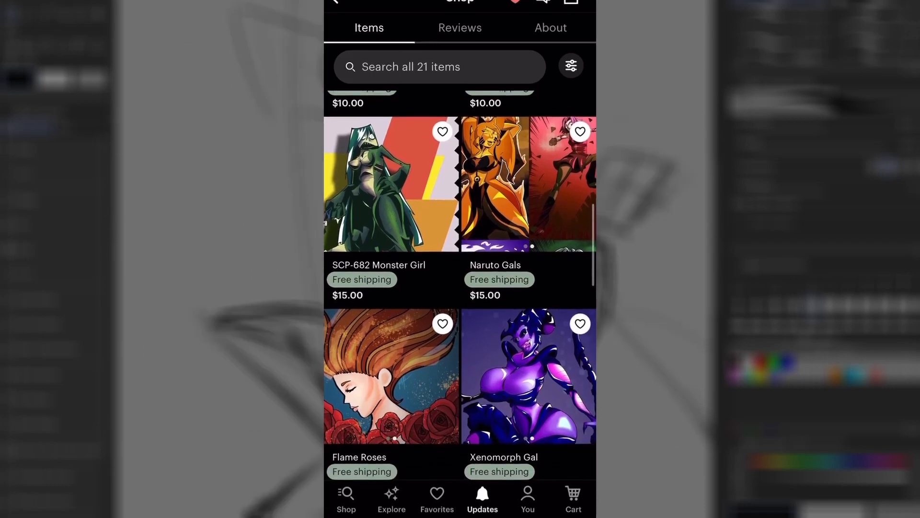
scroll("down", 3)
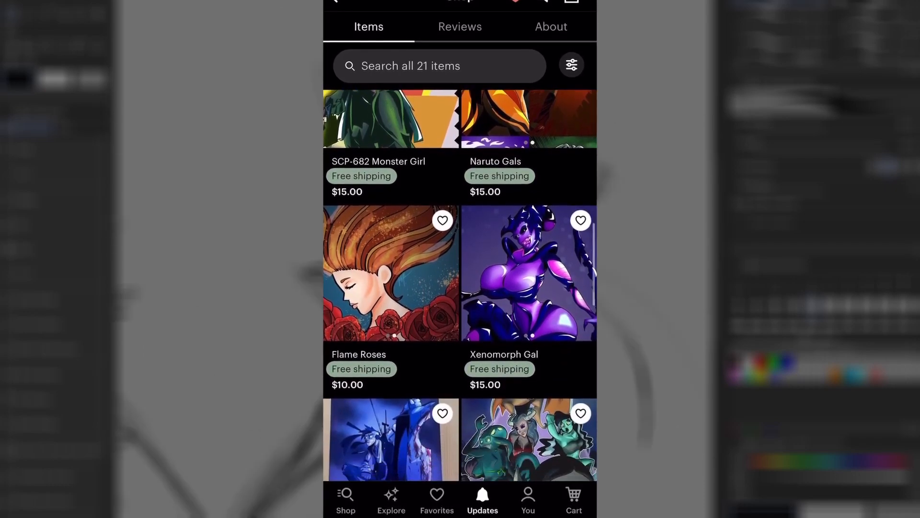
scroll("down", 3)
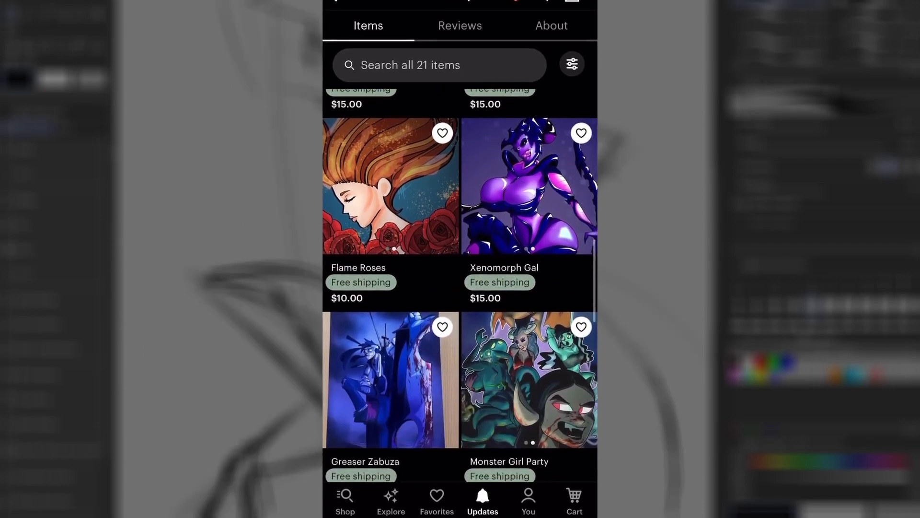
scroll("down", 3)
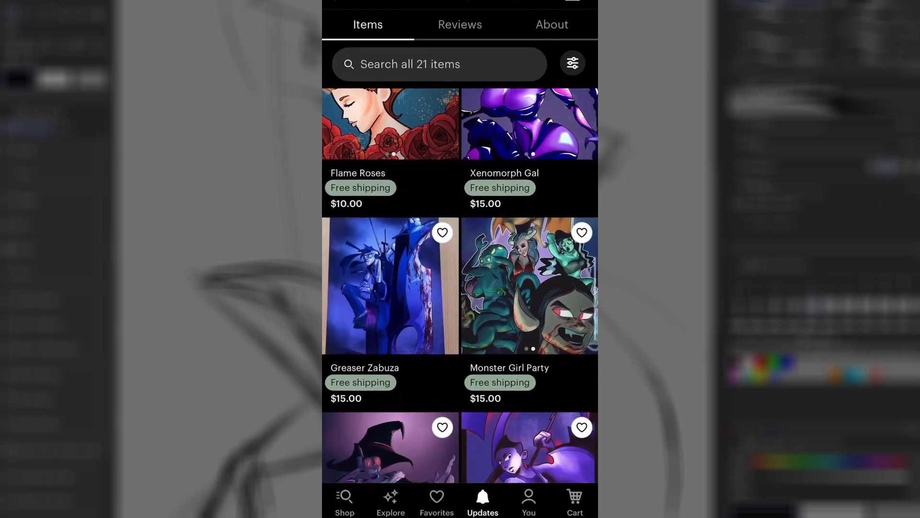
scroll("down", 3)
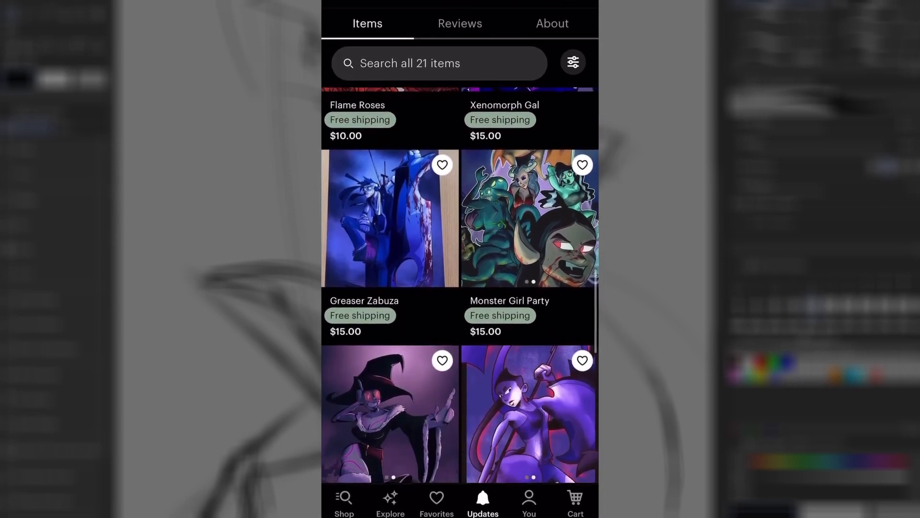
scroll("down", 3)
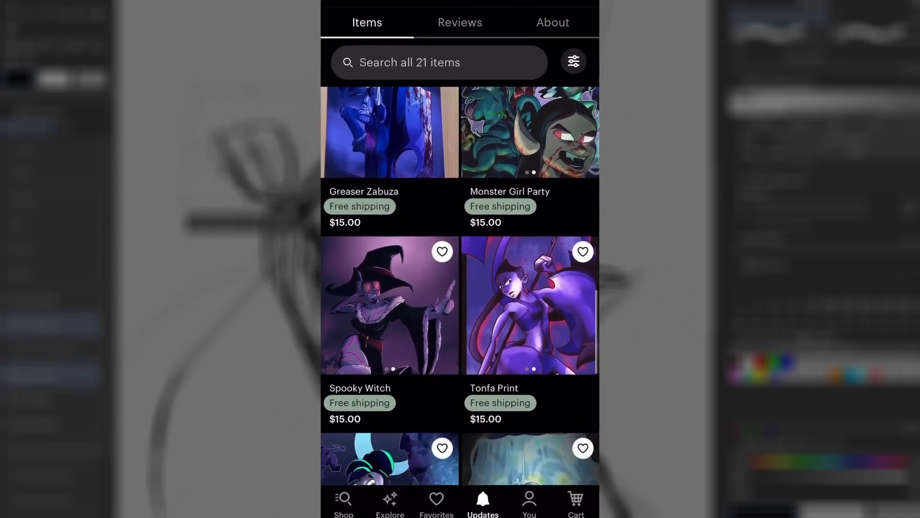
scroll("down", 3)
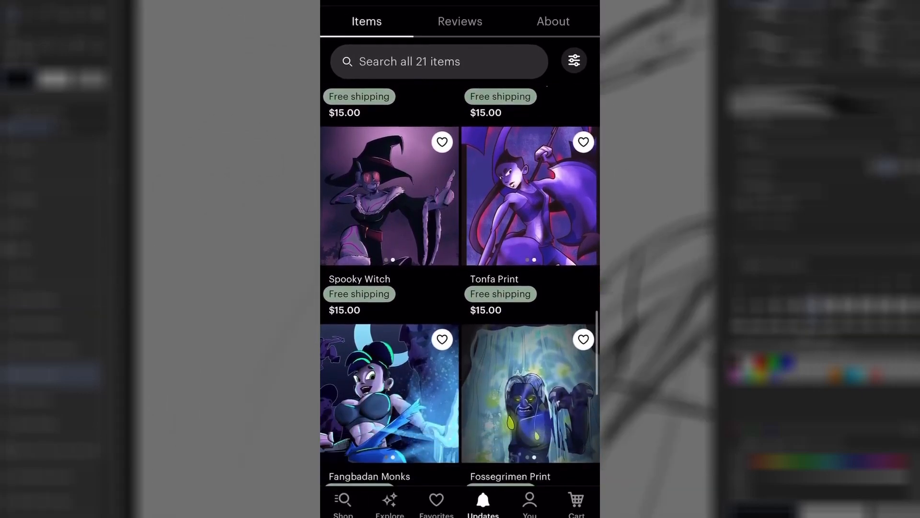
scroll("down", 3)
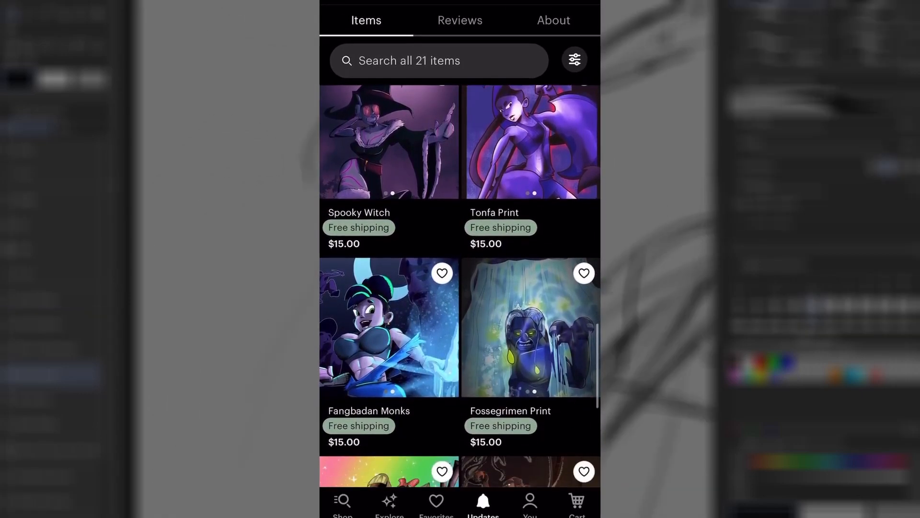
scroll("down", 3)
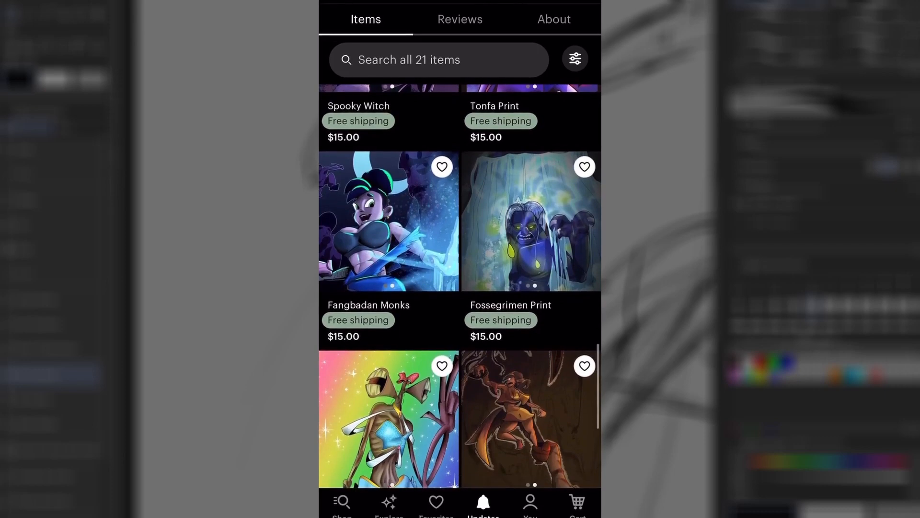
scroll("down", 3)
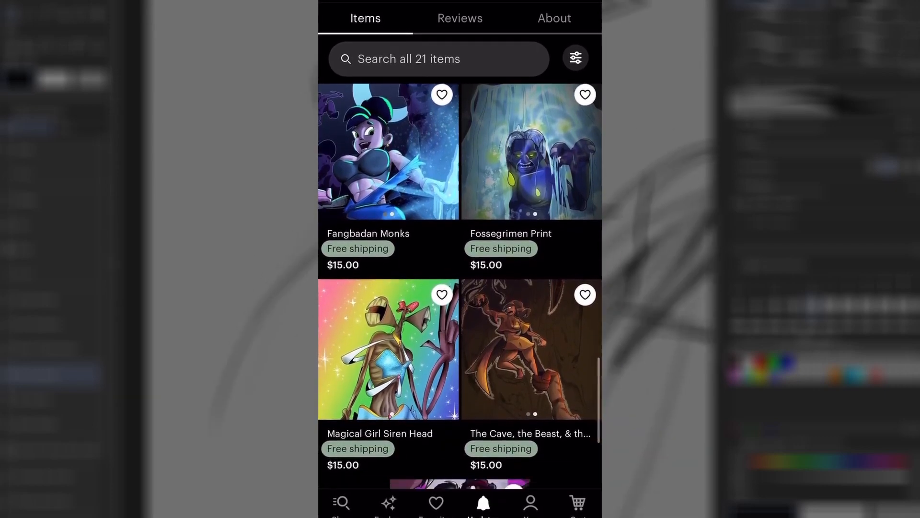
scroll("down", 3)
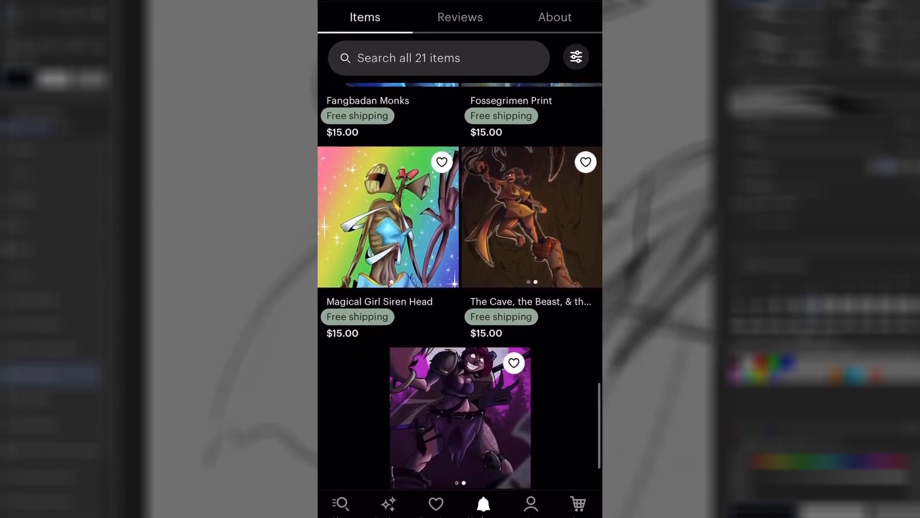
scroll("down", 3)
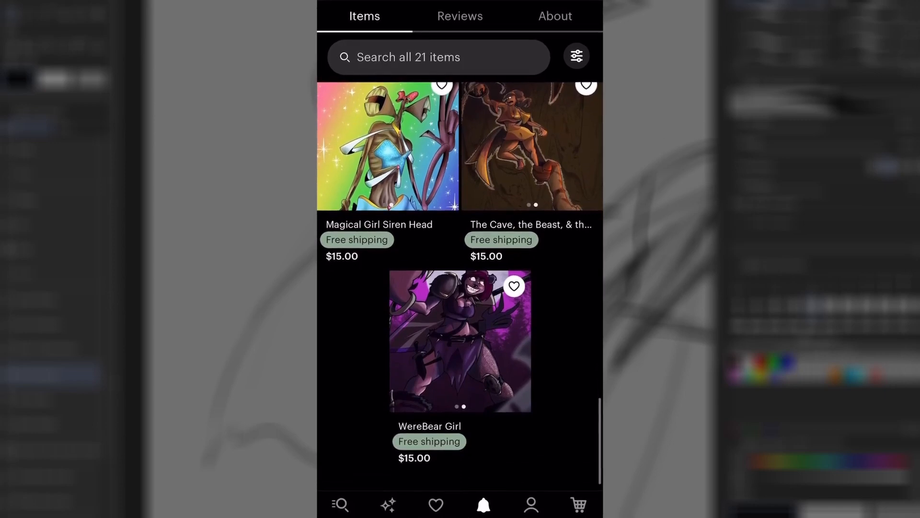
left_click(379, 147)
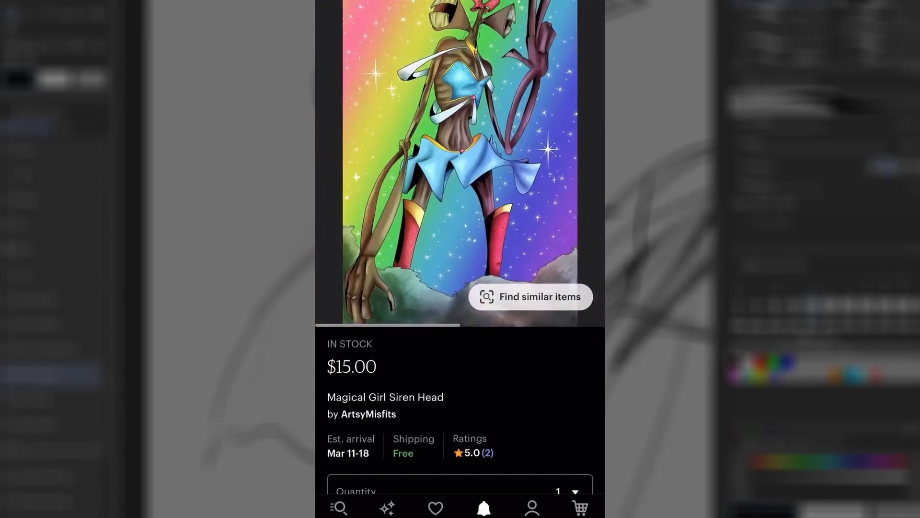
scroll("down", 3)
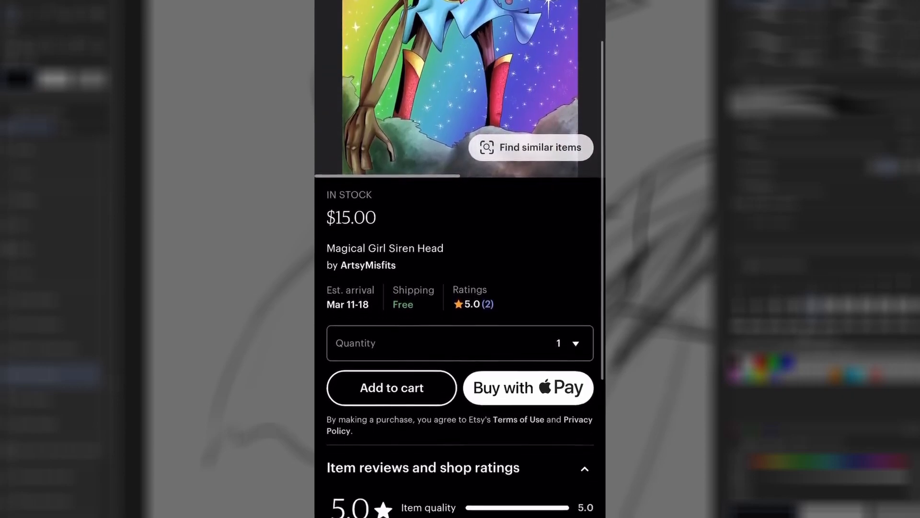
scroll("down", 3)
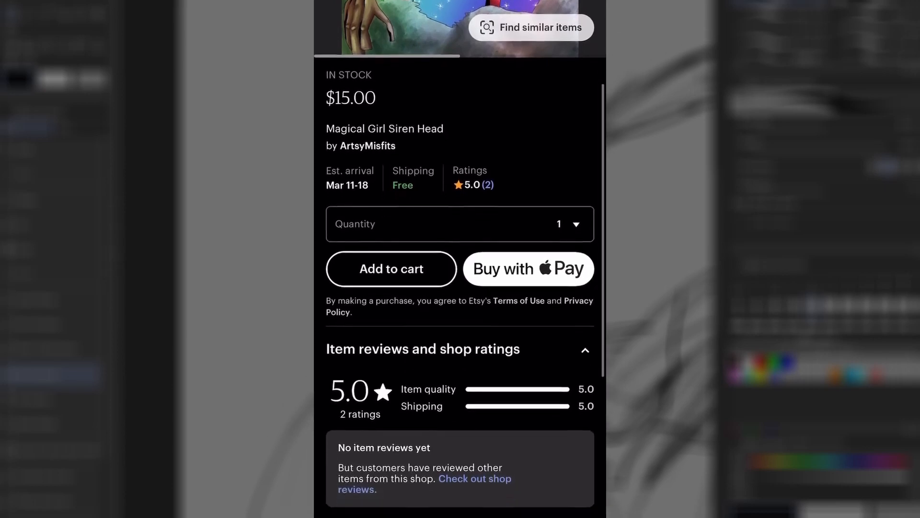
scroll("down", 3)
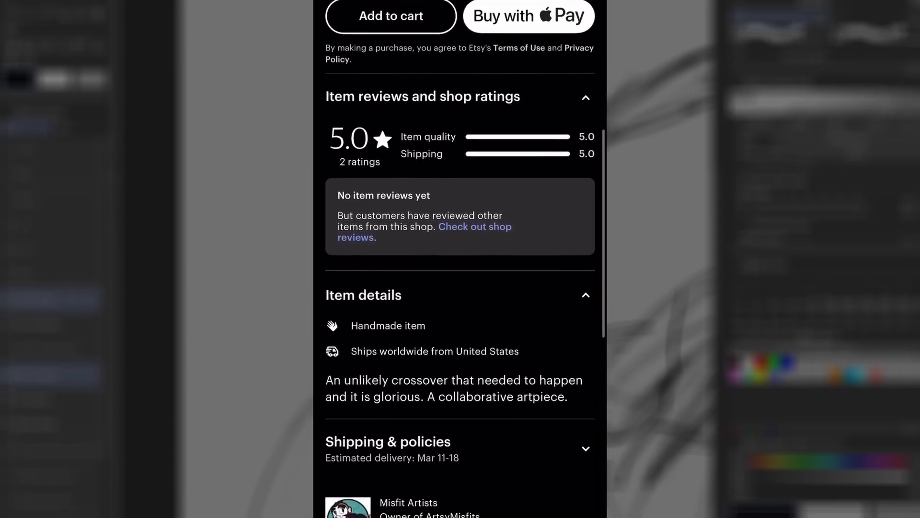
scroll("down", 3)
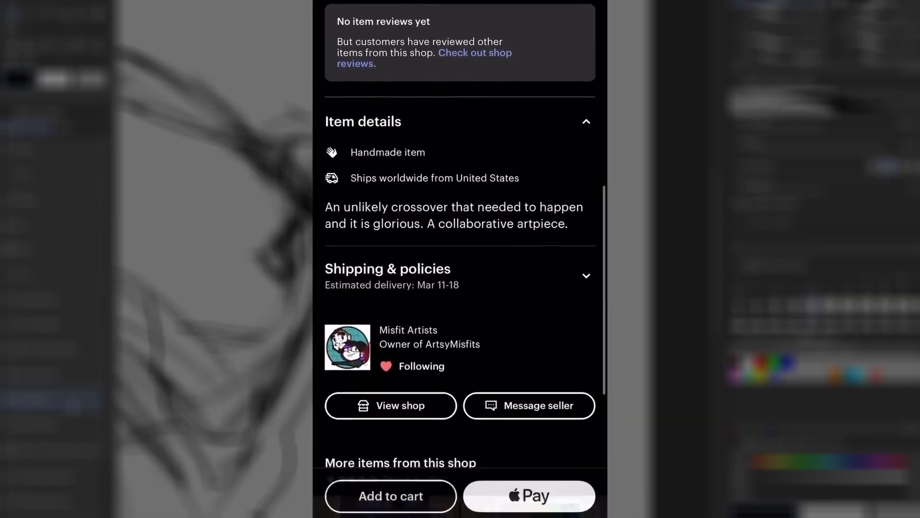
scroll("down", 3)
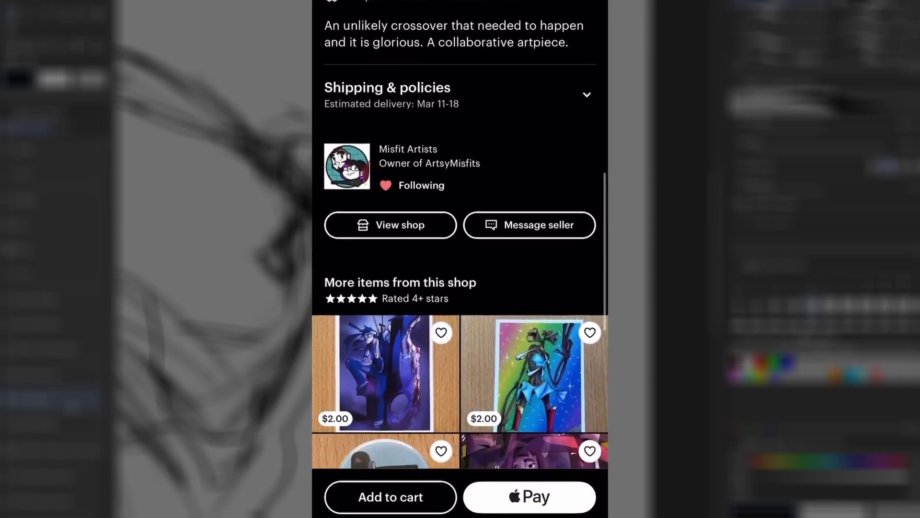
scroll("down", 3)
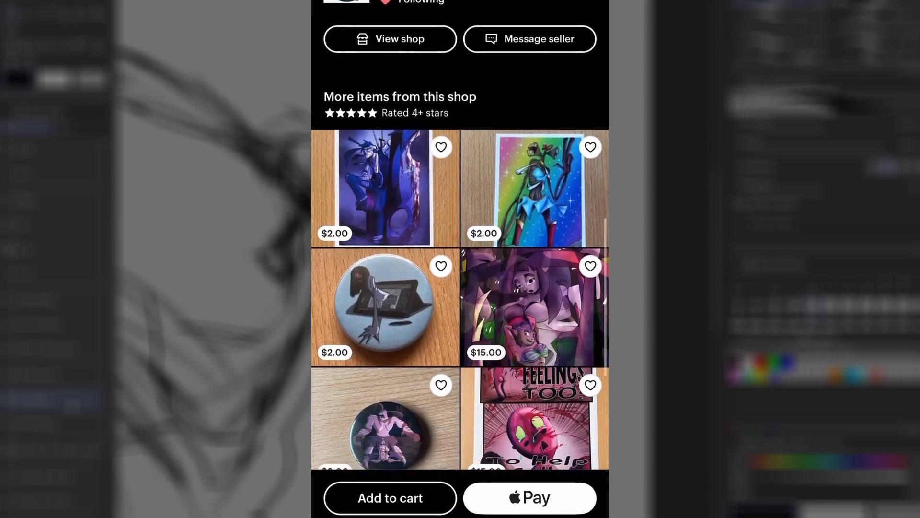
scroll("down", 3)
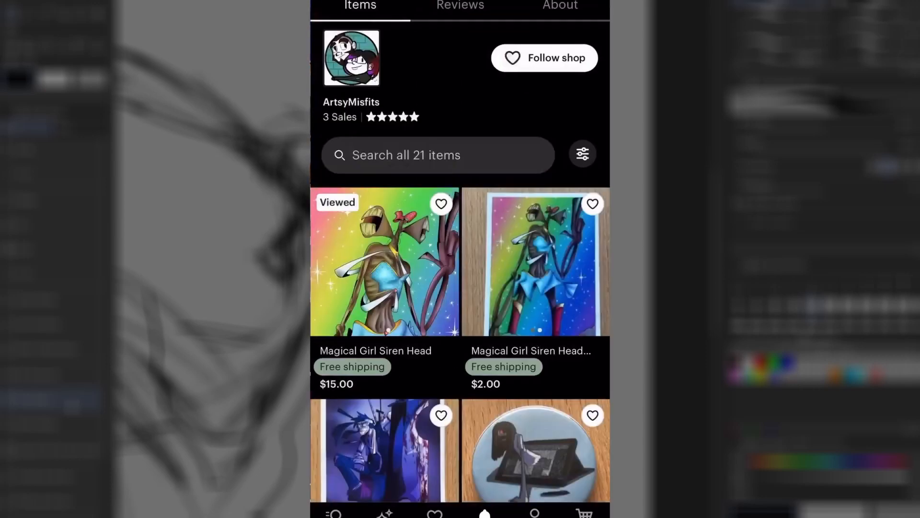
scroll("down", 3)
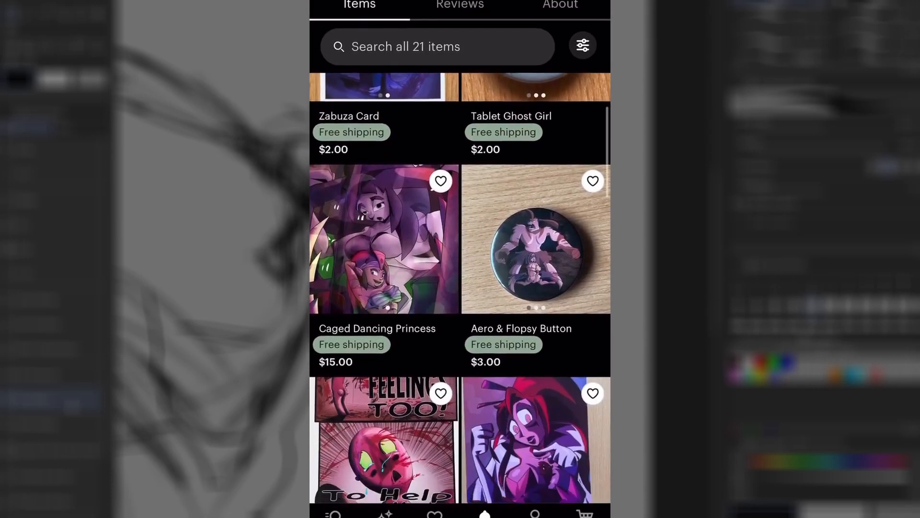
scroll("down", 3)
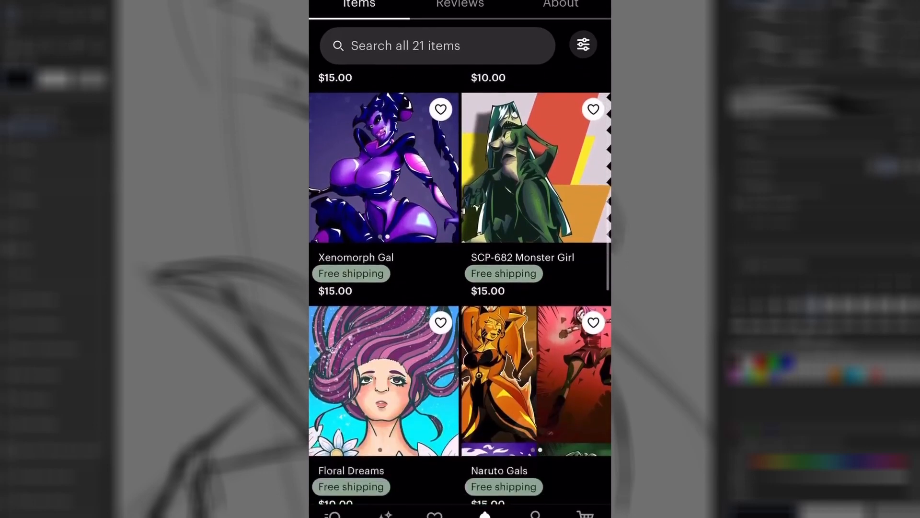
- Open the Floral Dreams listing and scroll through its price, details and reviews
left_click(378, 380)
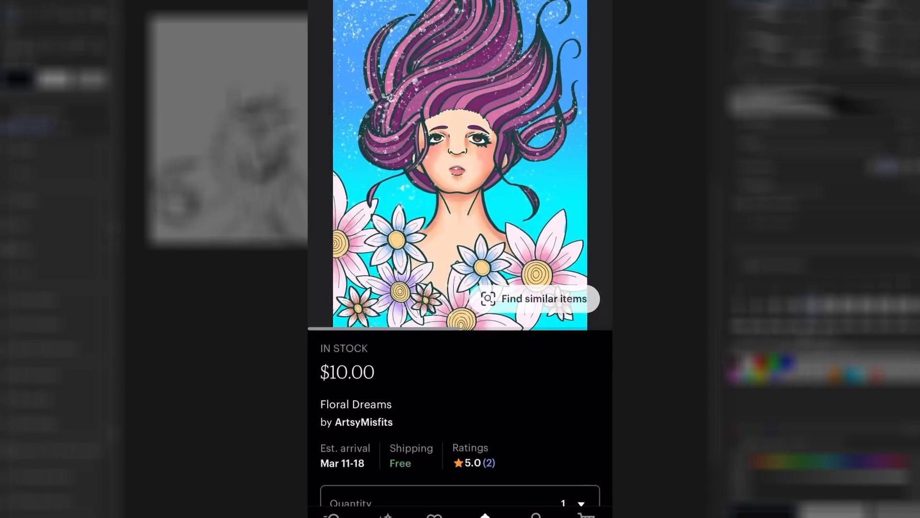
scroll("down", 3)
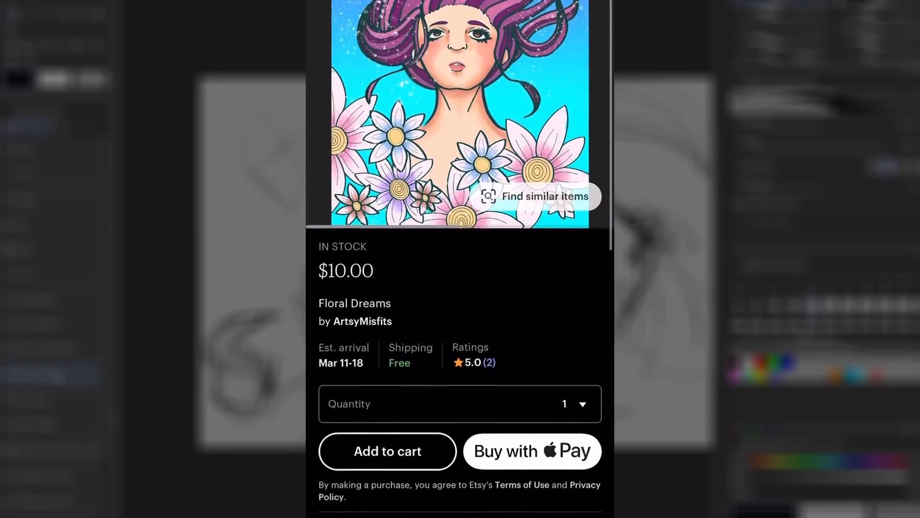
scroll("down", 3)
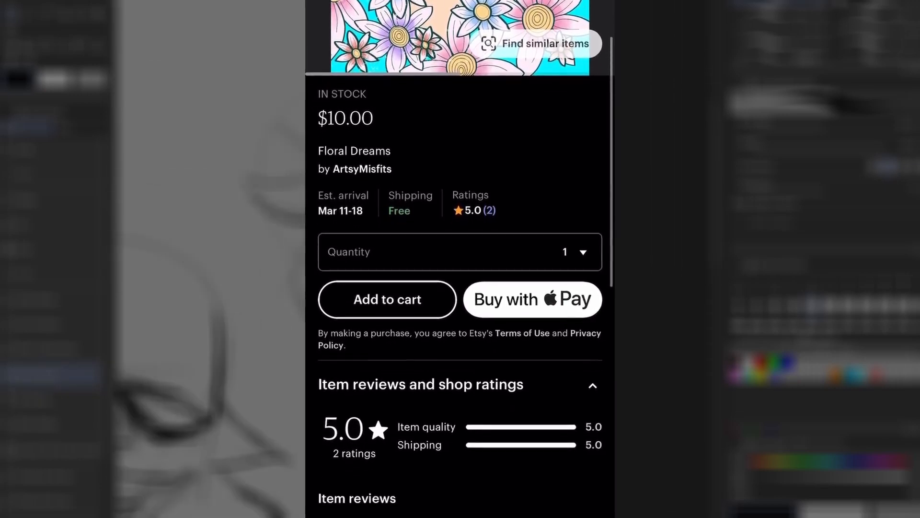
scroll("down", 3)
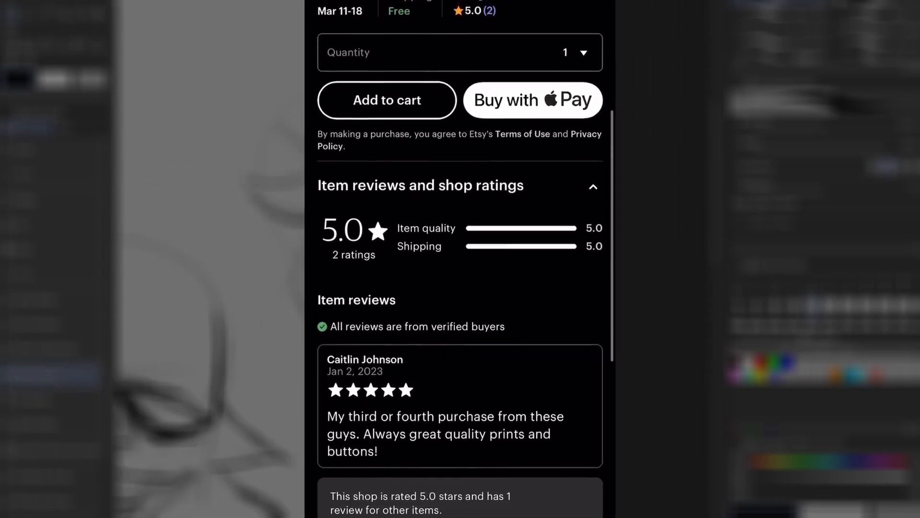
scroll("down", 3)
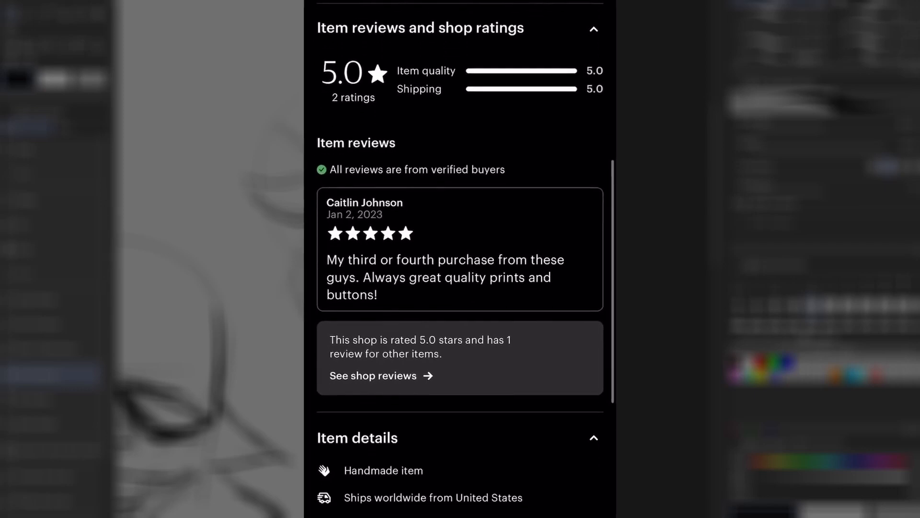
scroll("up", 3)
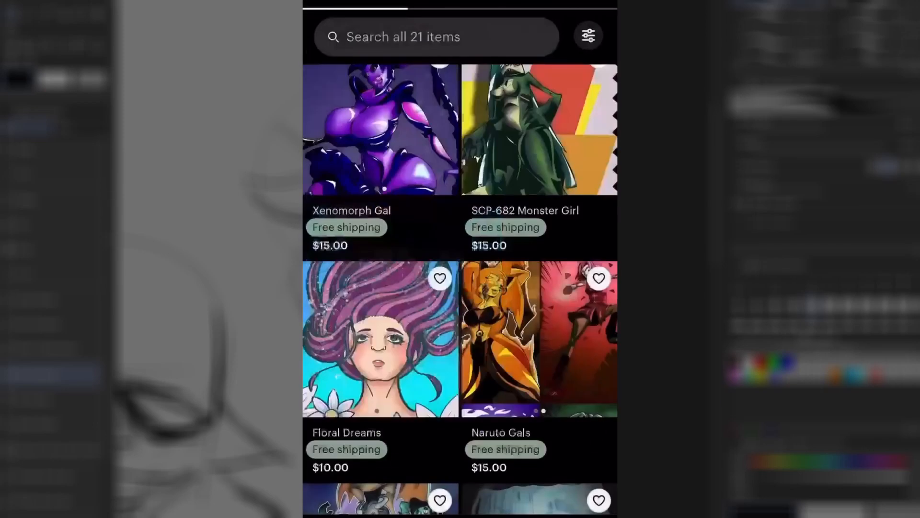
- Scroll the shop items and open the Tablet Ghost Girl button listing
scroll("down", 3)
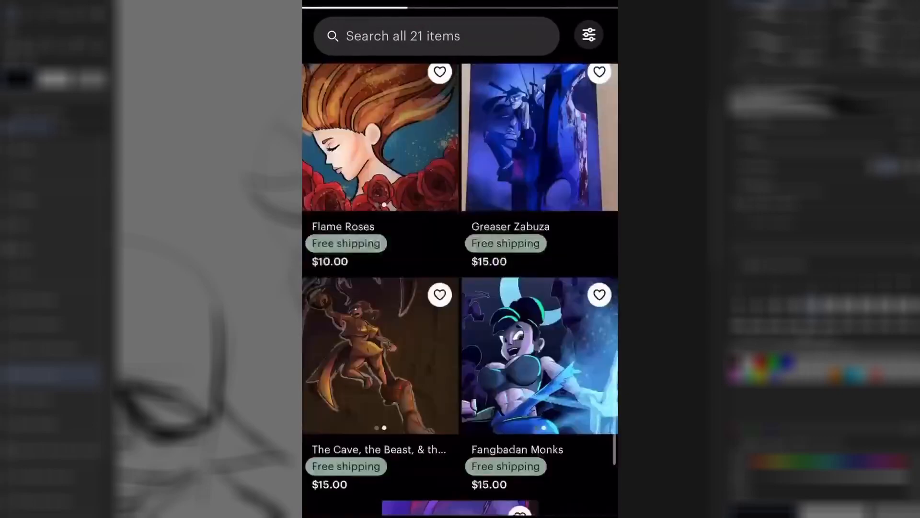
scroll("down", 3)
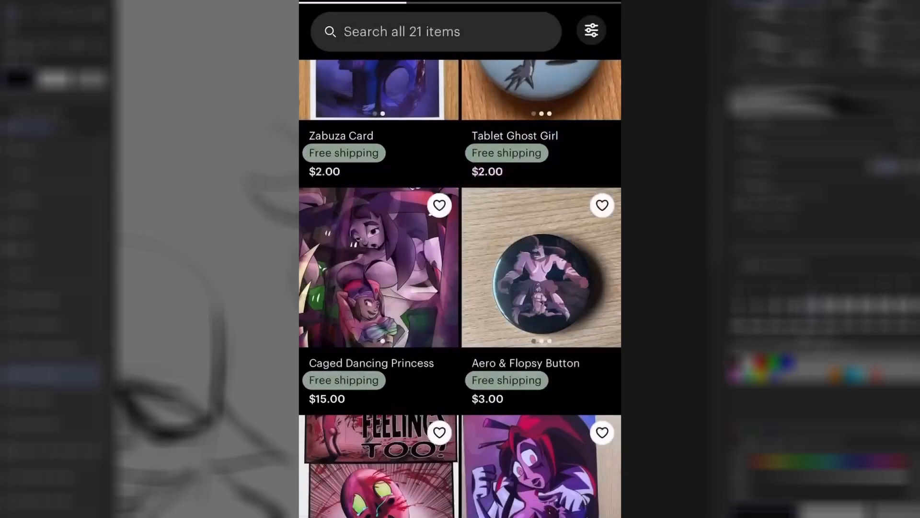
left_click(541, 90)
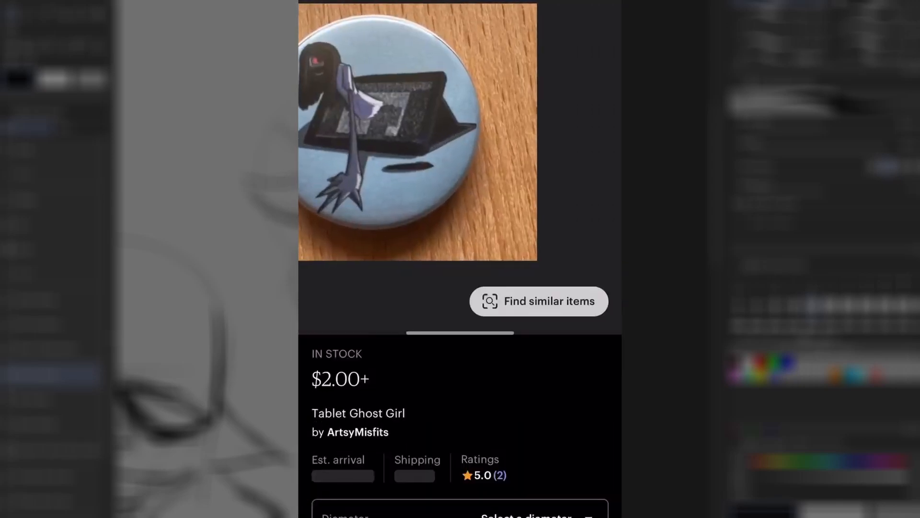